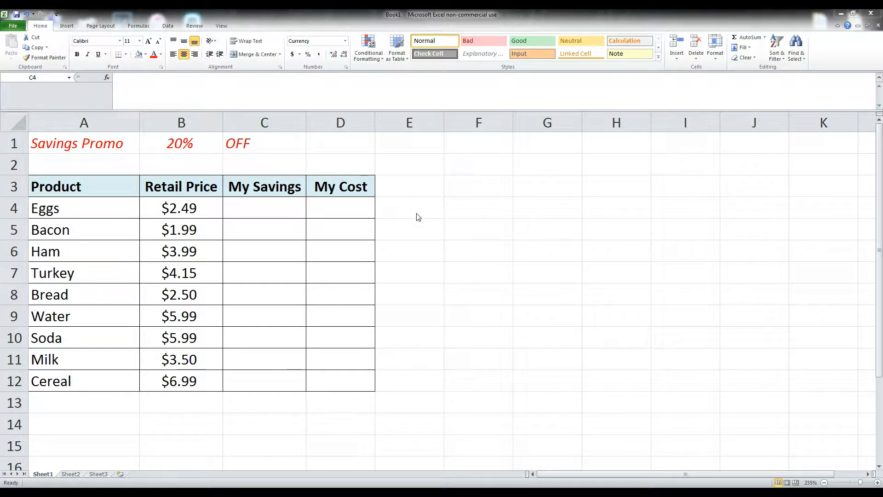
mouse_move(425, 225)
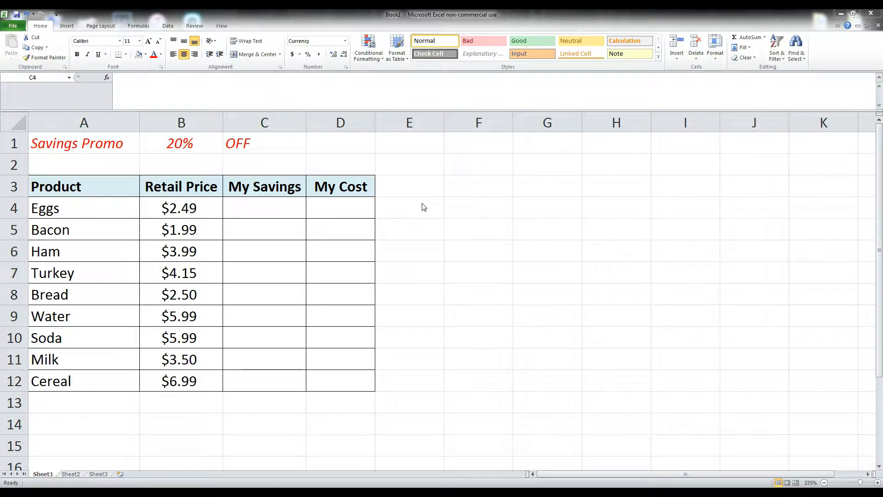
mouse_move(450, 224)
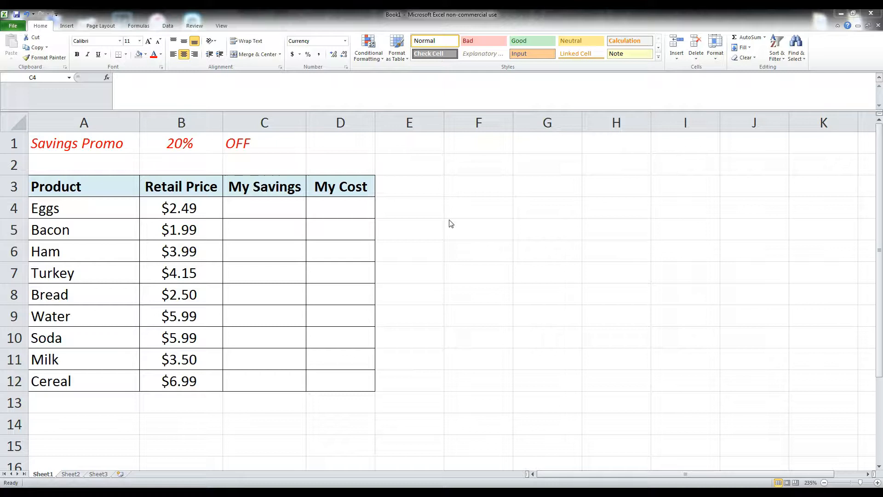
mouse_move(86, 388)
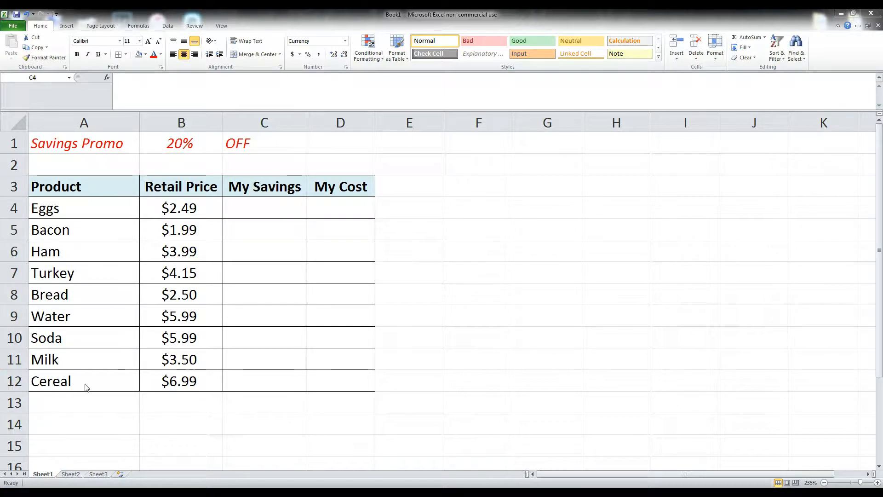
mouse_move(465, 218)
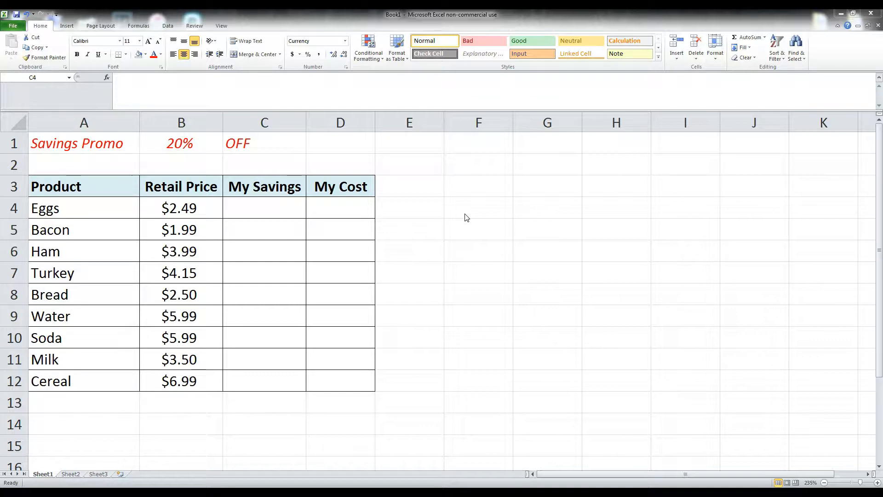
- Review the 20% OFF promo rate, the Eggs retail price and the empty My Savings column
left_click(72, 207)
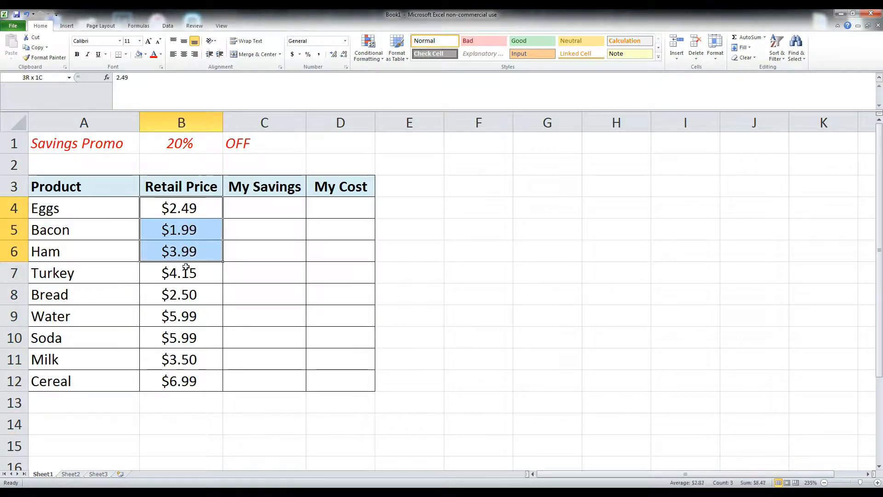
left_click(181, 424)
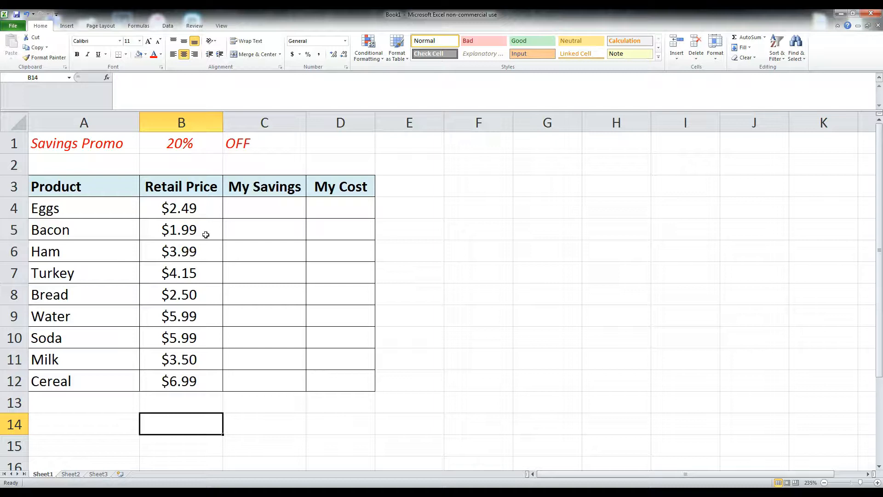
left_click(264, 359)
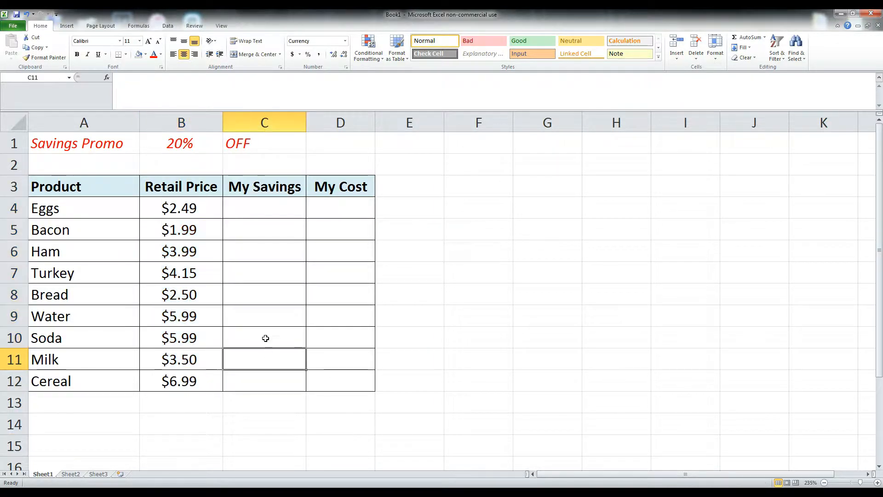
mouse_move(156, 205)
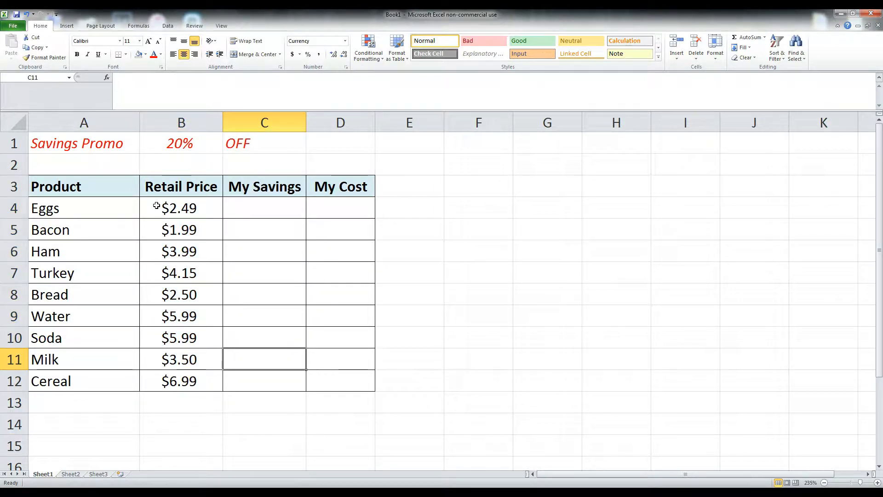
left_click(264, 144)
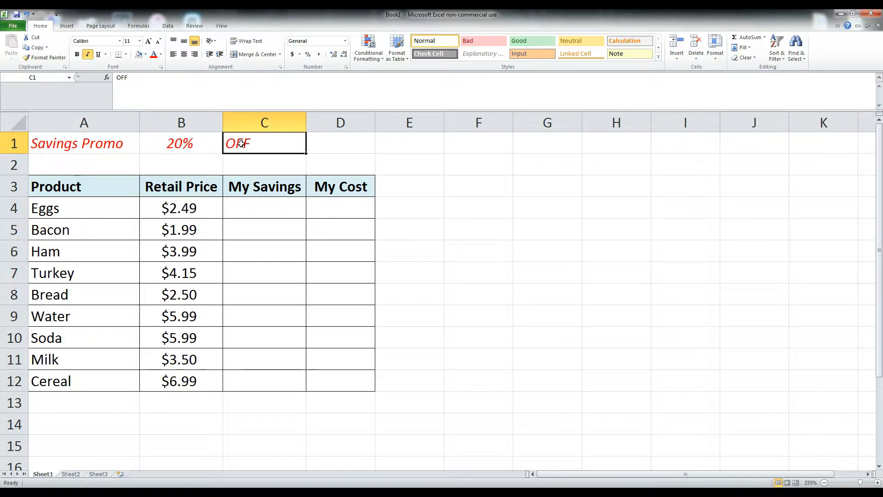
left_click(341, 142)
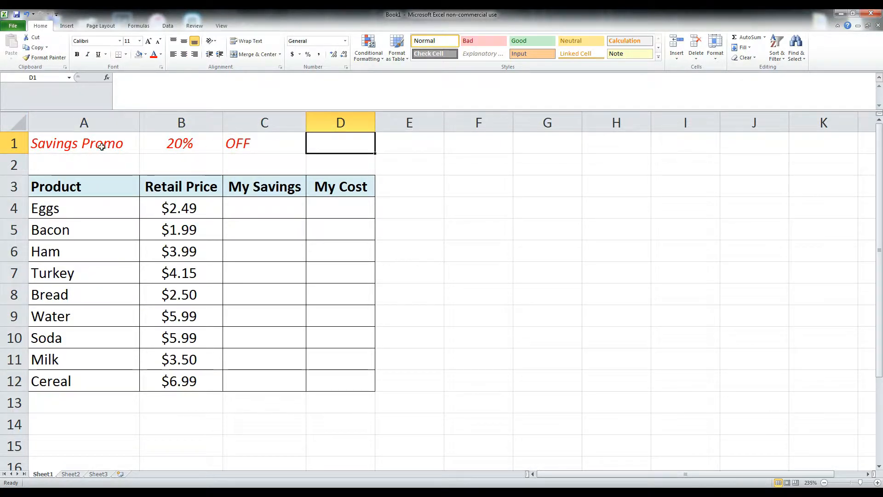
left_click(264, 143)
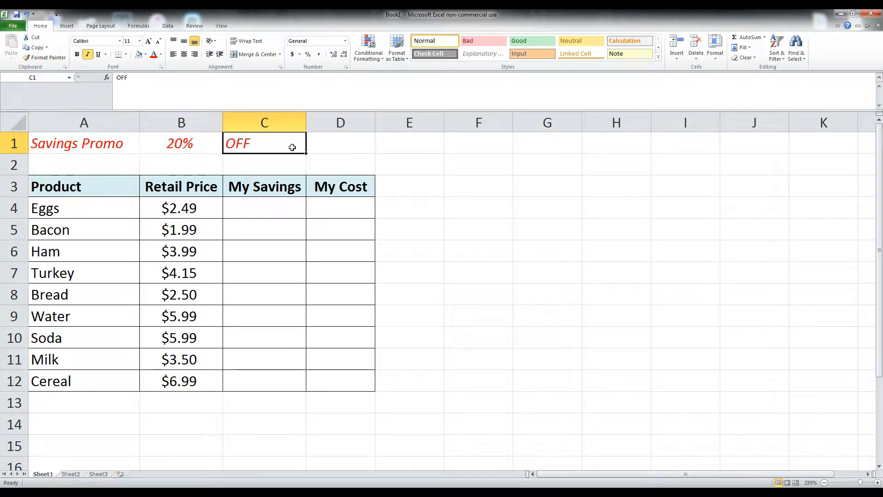
mouse_move(280, 207)
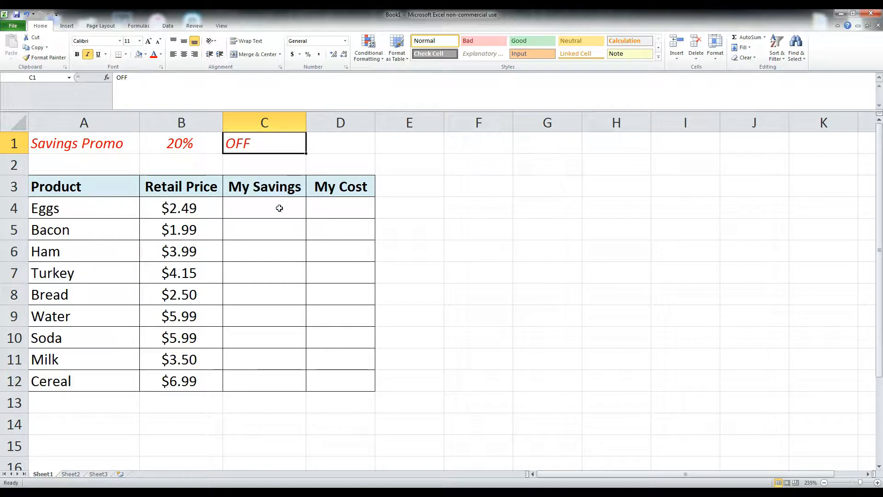
mouse_move(267, 213)
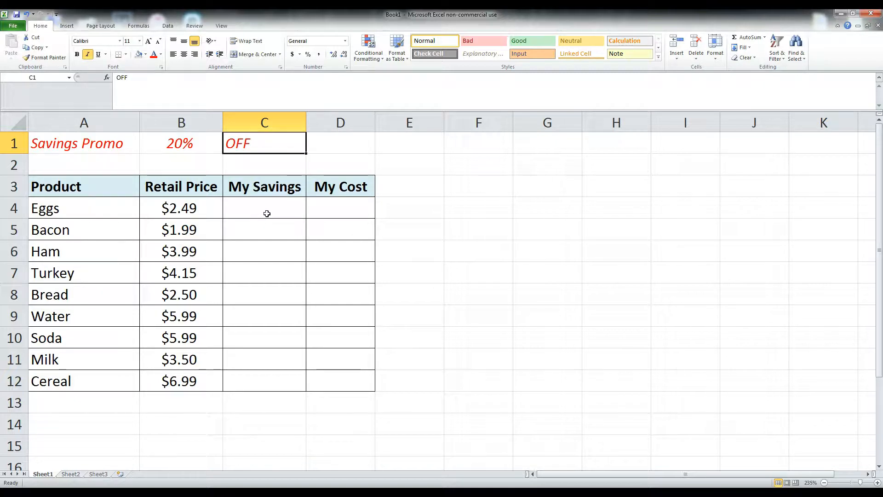
left_click(264, 208)
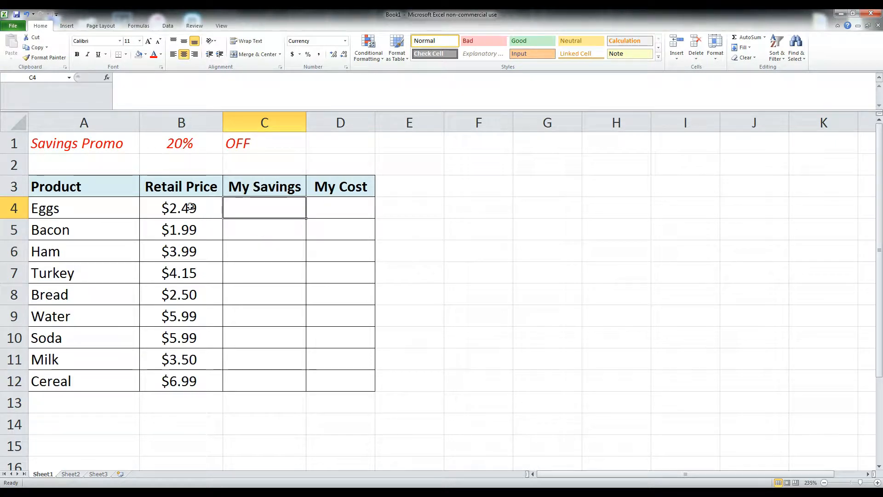
left_click(181, 208)
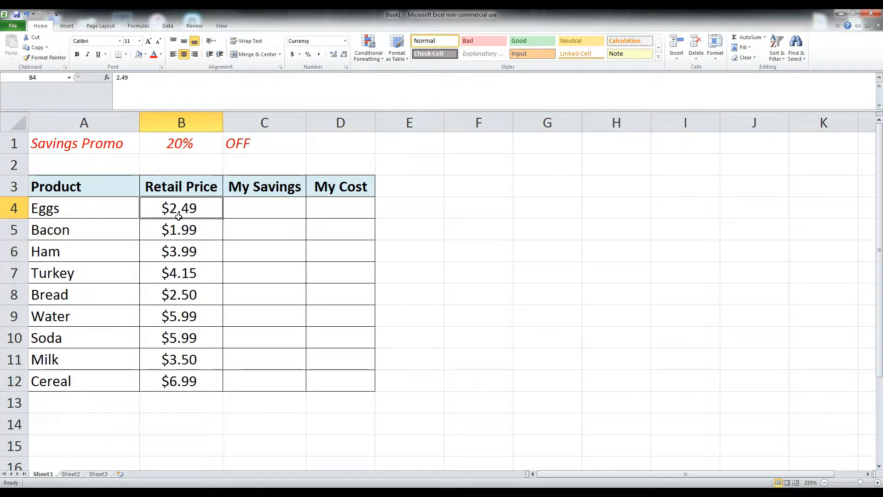
left_click(180, 142)
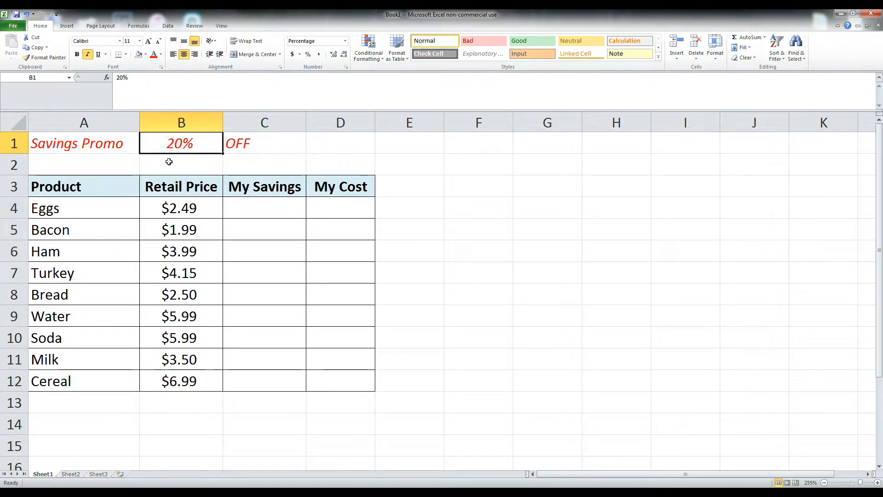
mouse_move(263, 205)
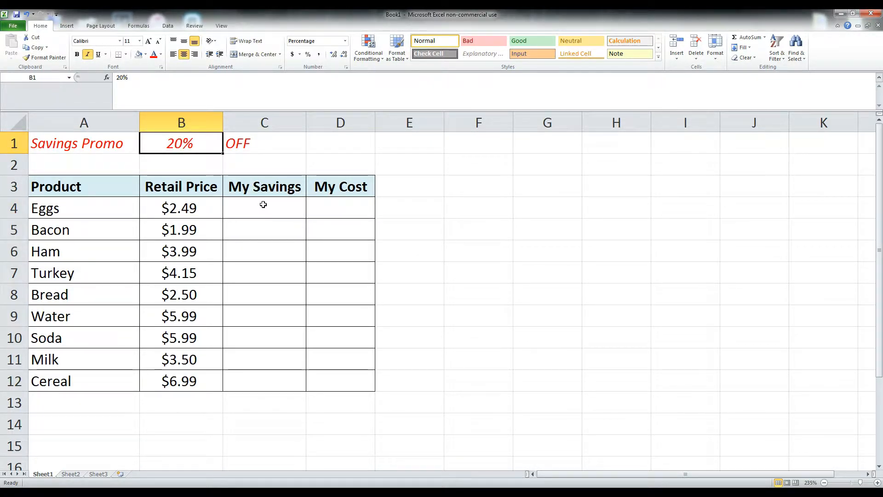
mouse_move(233, 148)
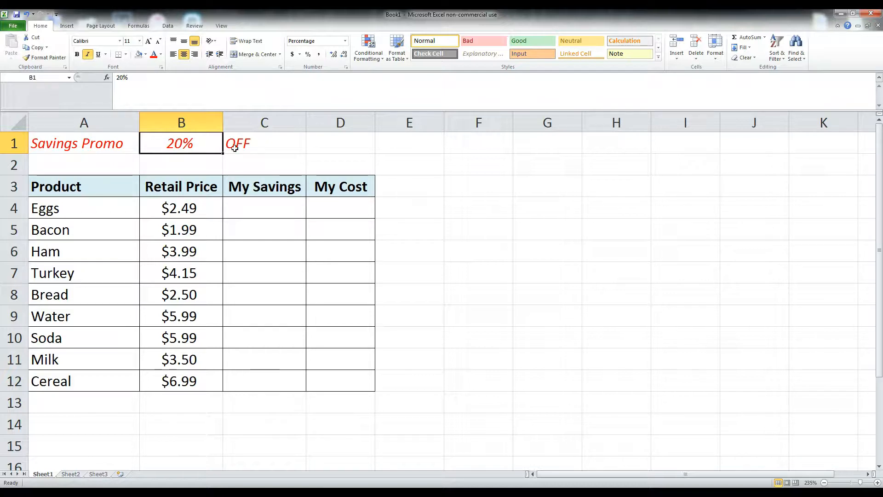
- Enter Eggs' My Savings as its price times the promo rate, giving $0.50
left_click(264, 207)
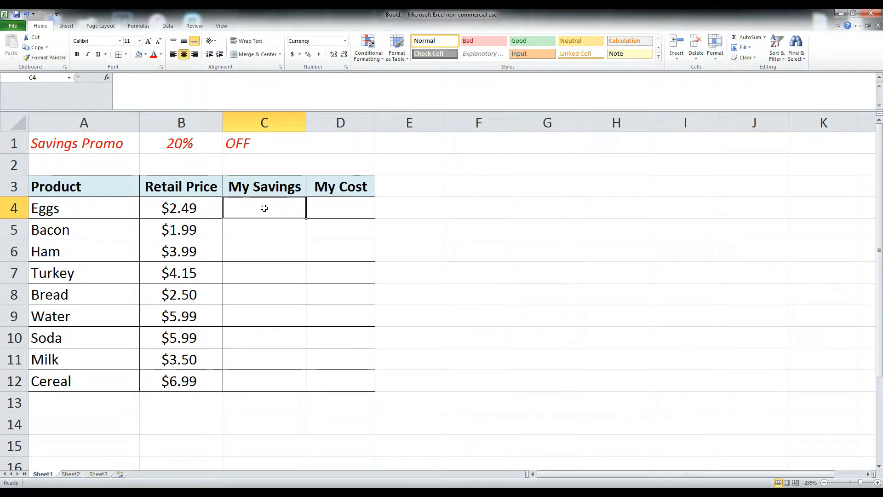
type("=")
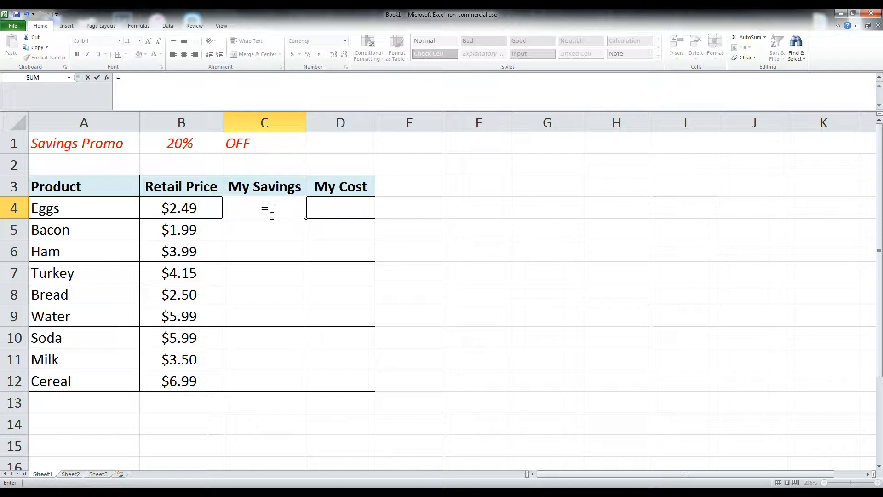
left_click(181, 208)
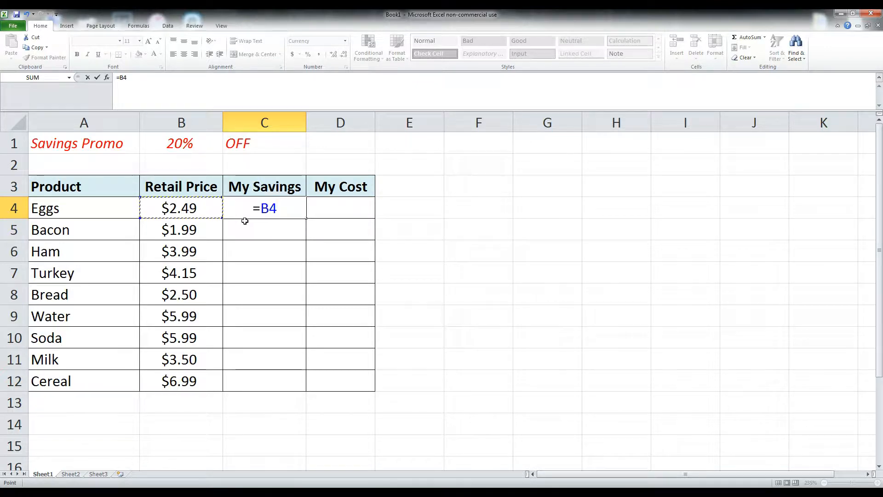
key("Return")
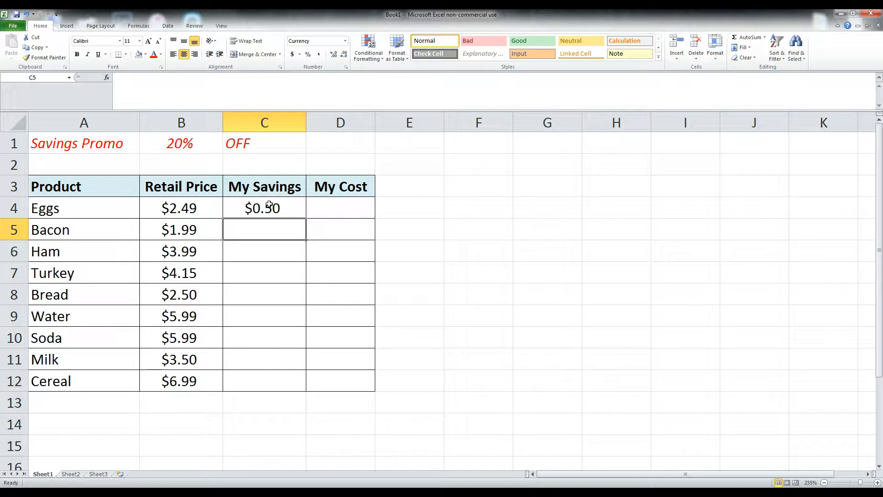
left_click(264, 207)
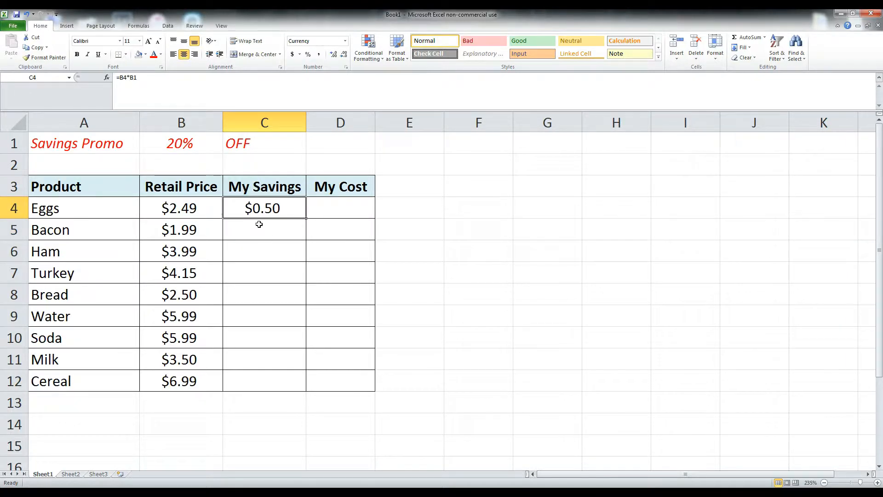
- Enter Bacon's My Savings as =B5*B1, giving $0.40 from its $1.99 price
left_click(264, 229)
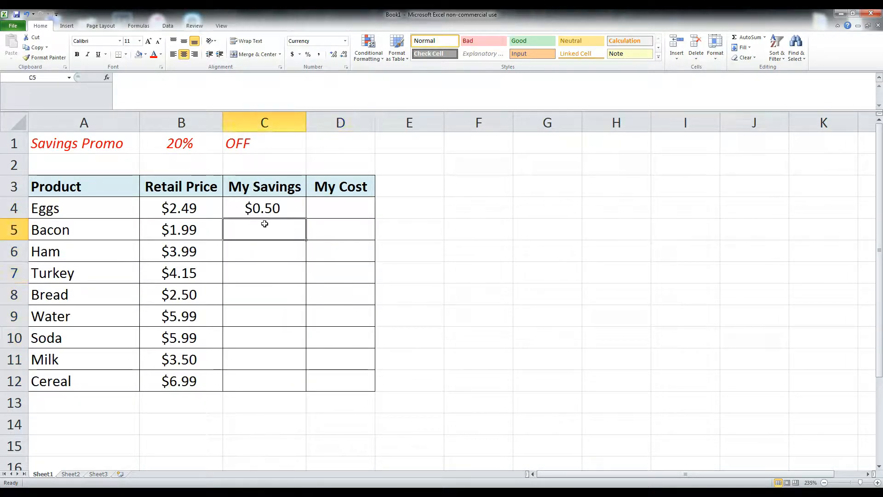
type("=B5")
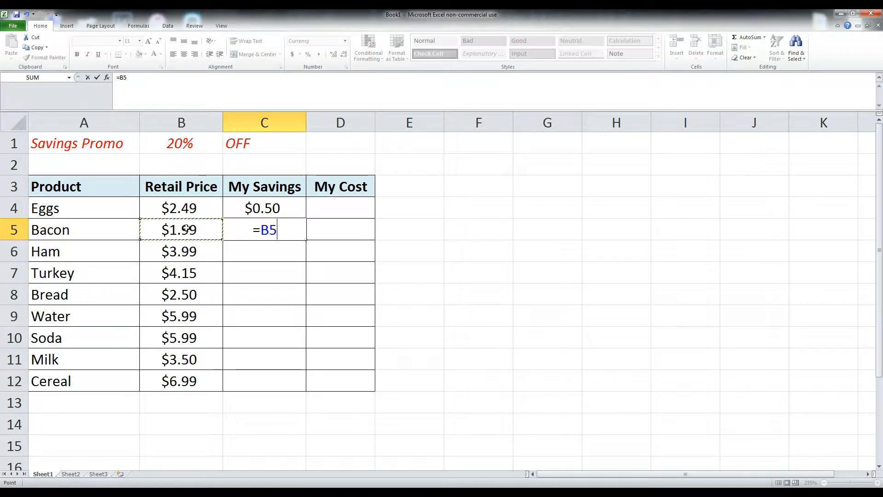
type("*")
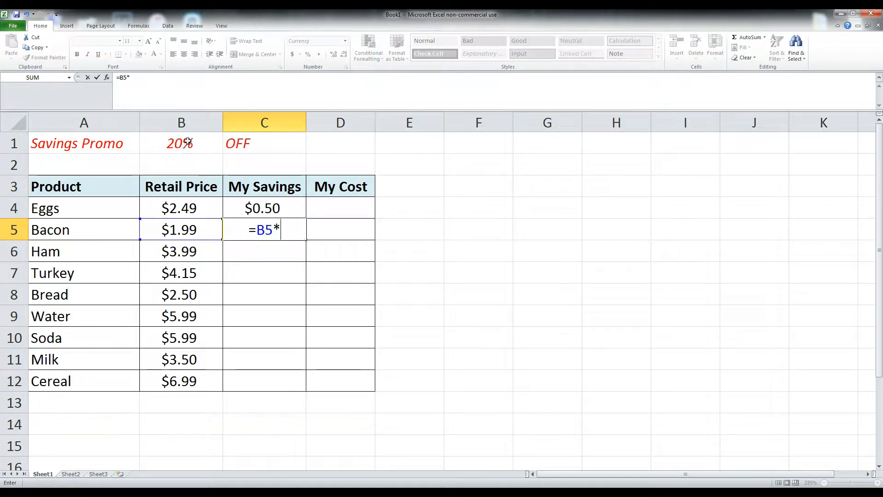
key("Return")
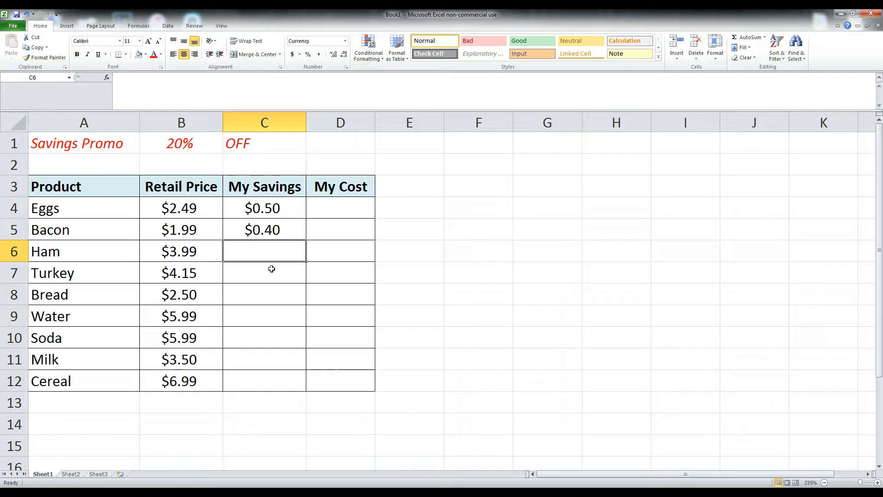
left_click(264, 230)
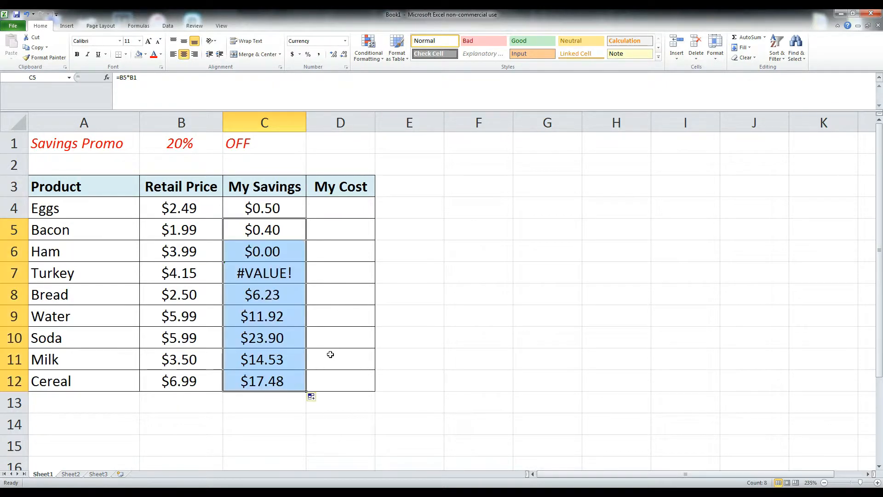
left_click(409, 273)
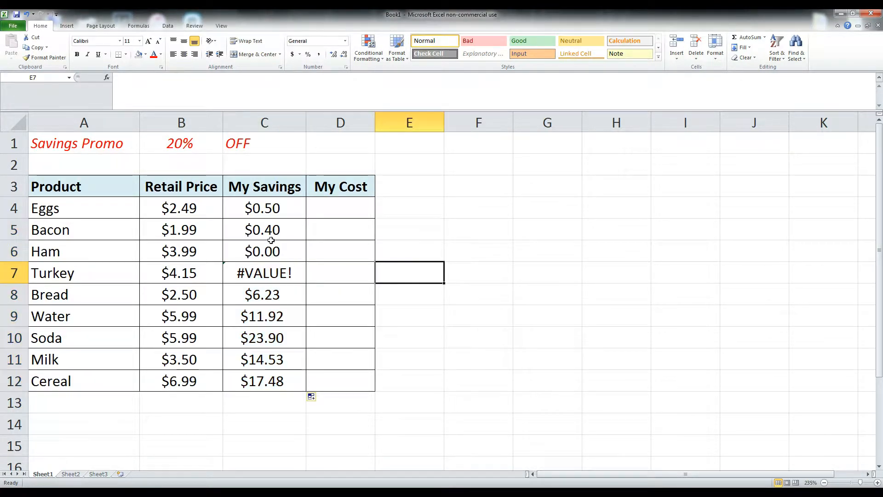
mouse_move(273, 265)
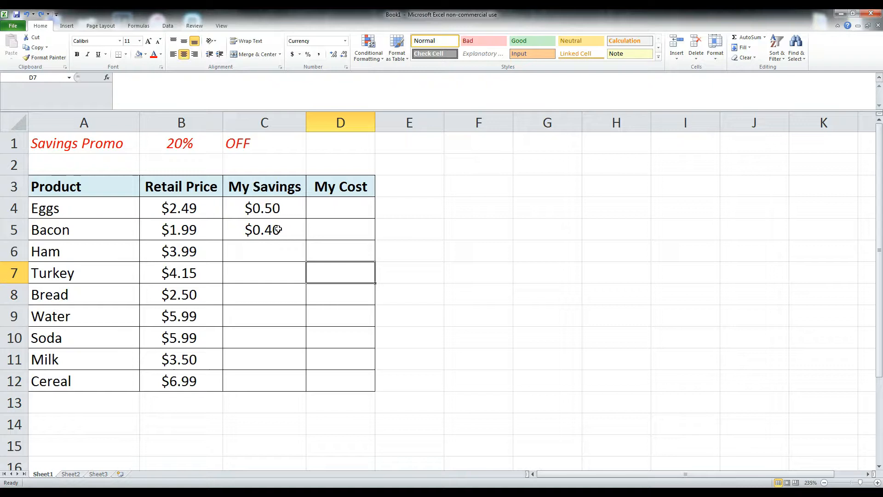
left_click(264, 230)
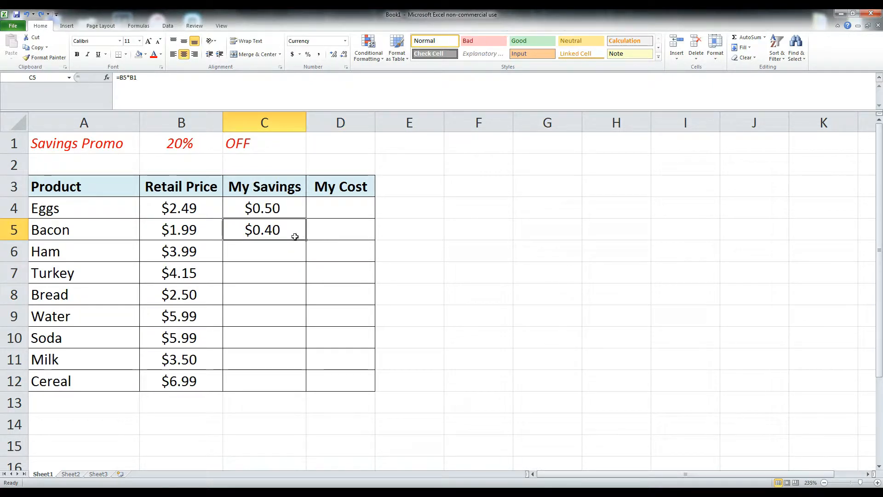
double_click(264, 229)
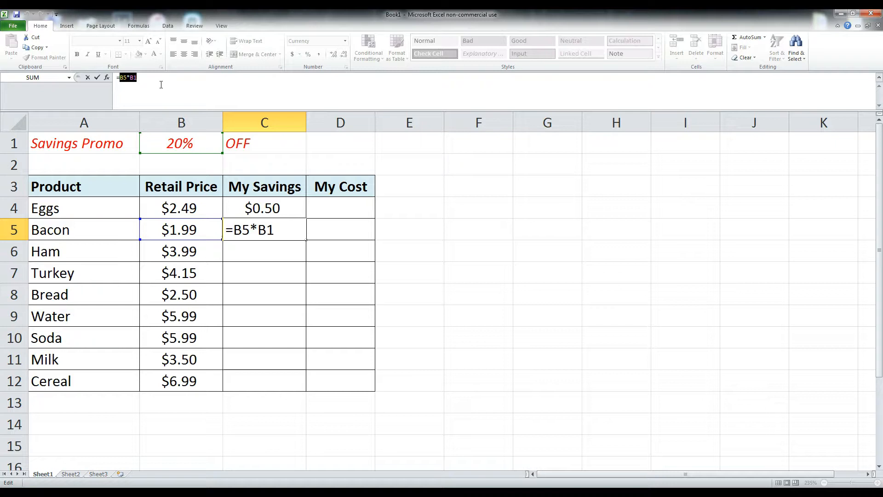
key("Return")
type("=B6*B2")
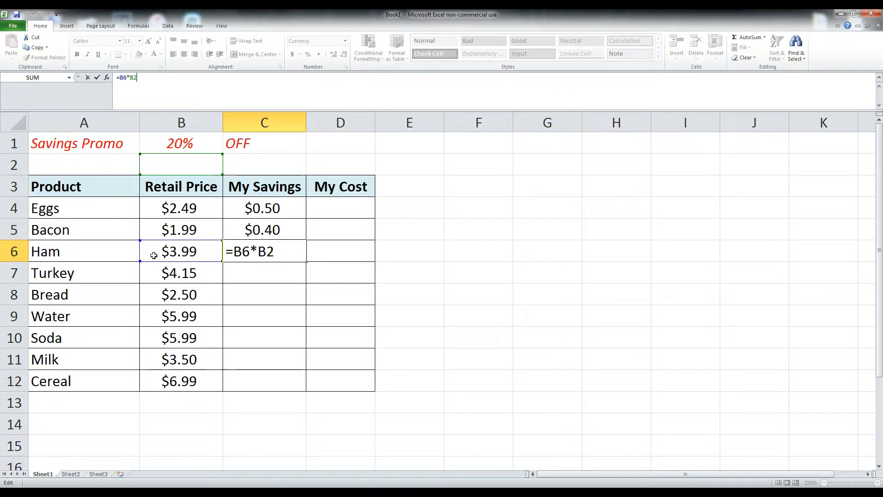
mouse_move(180, 140)
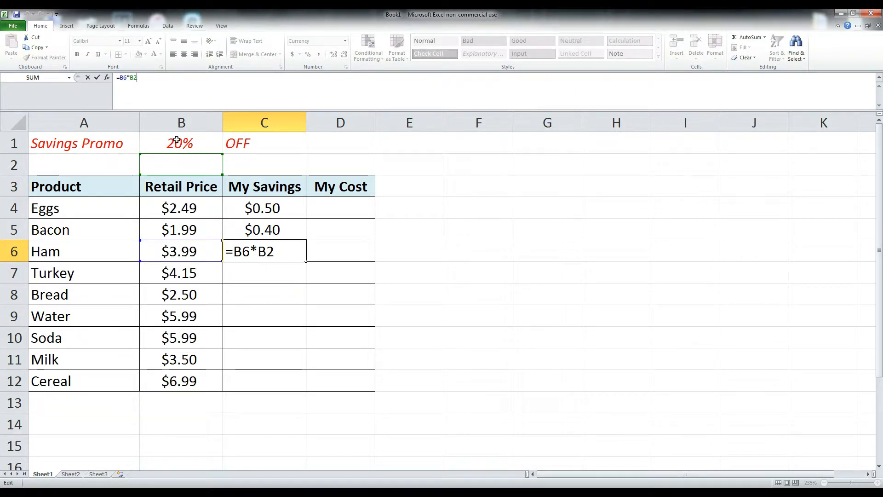
mouse_move(159, 143)
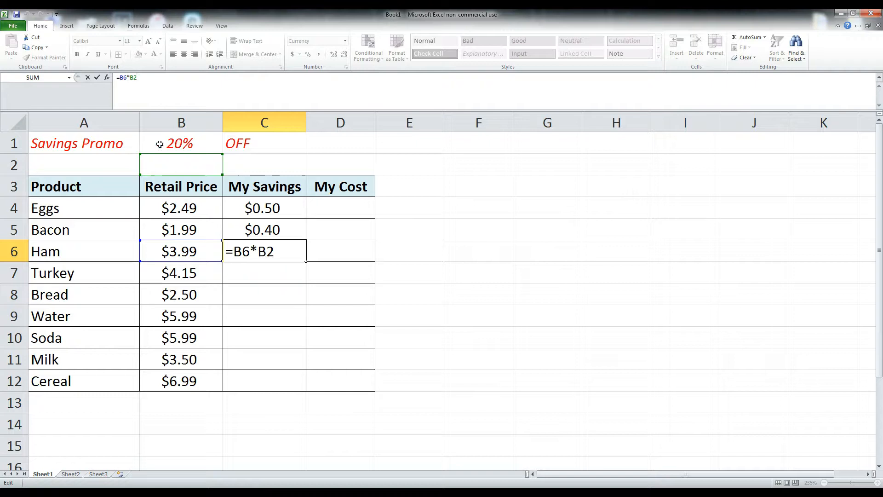
mouse_move(206, 176)
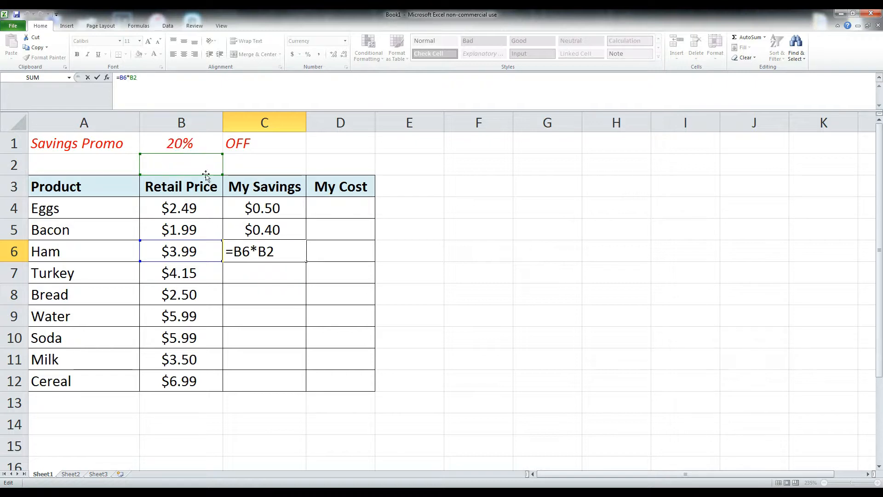
mouse_move(172, 134)
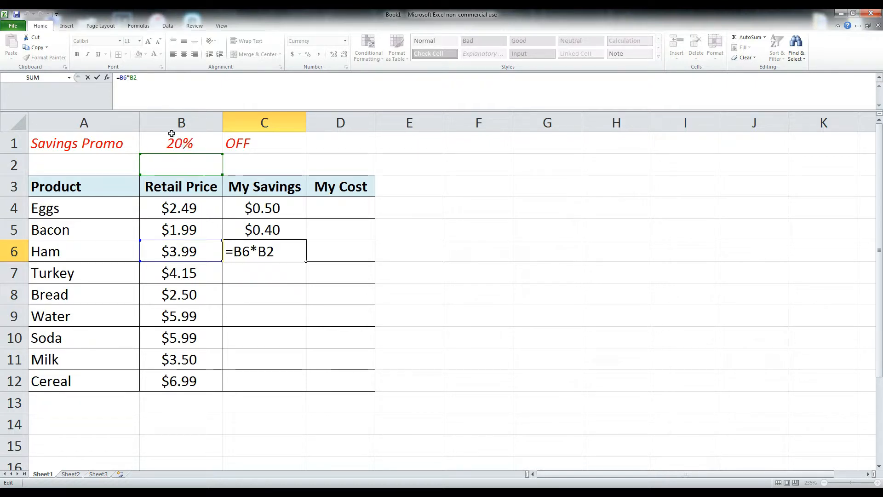
mouse_move(197, 132)
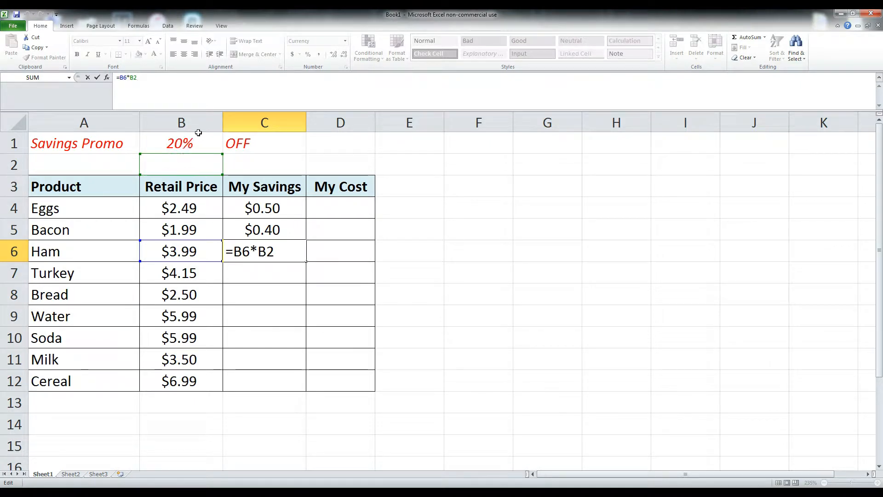
mouse_move(202, 147)
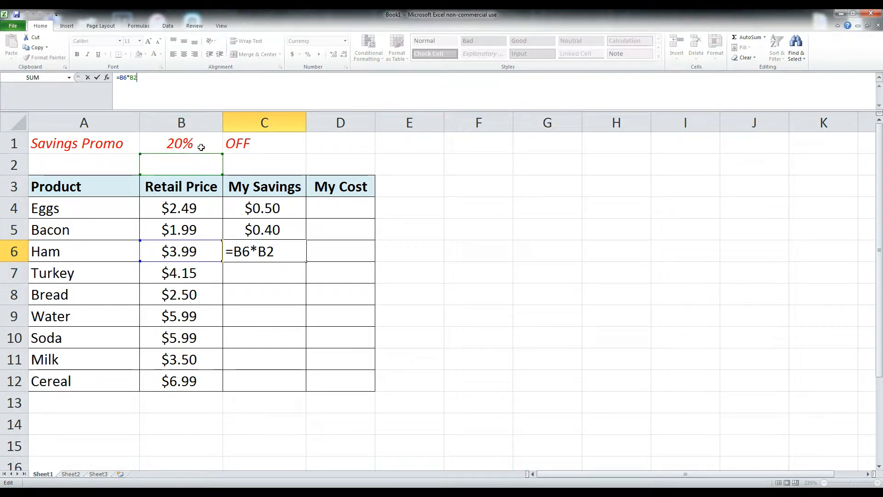
mouse_move(238, 243)
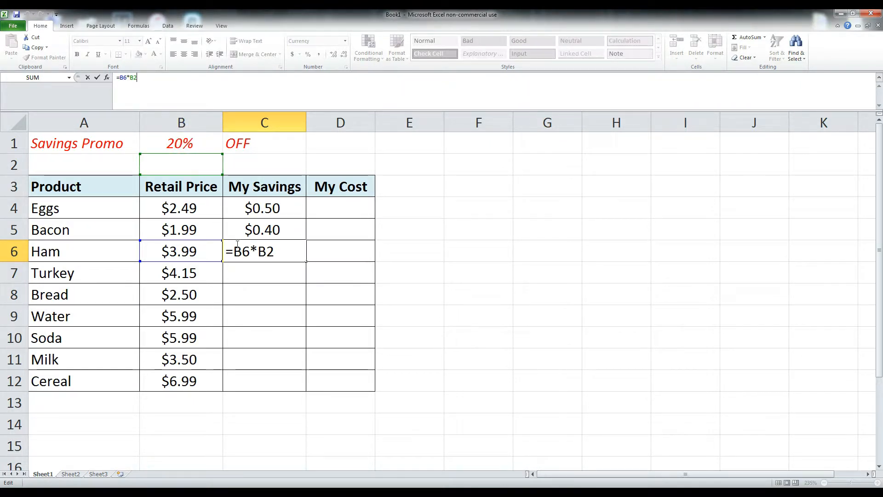
mouse_move(306, 375)
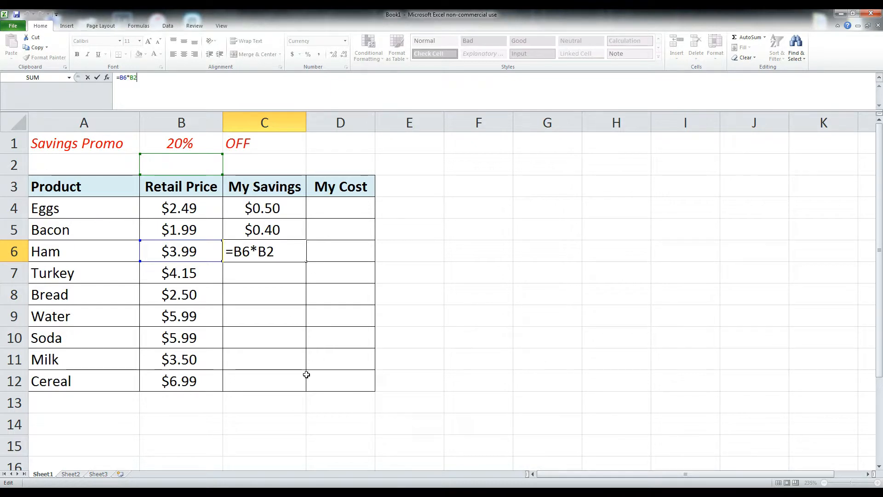
mouse_move(225, 202)
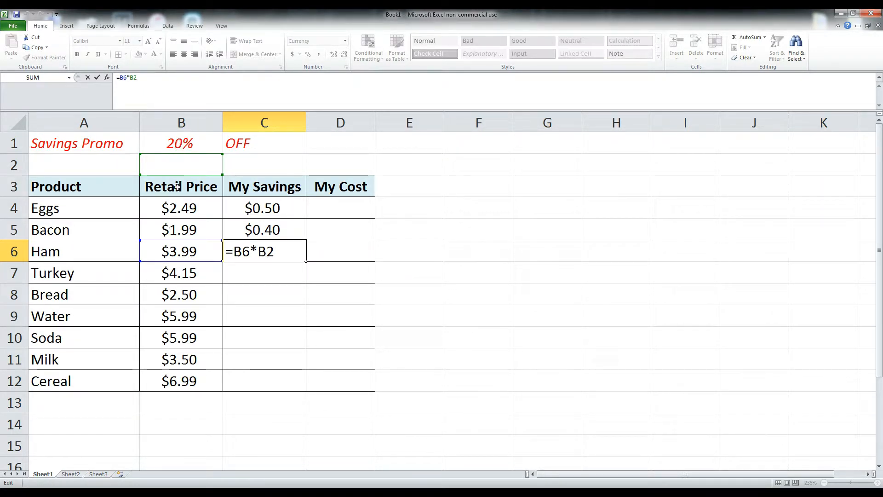
mouse_move(230, 202)
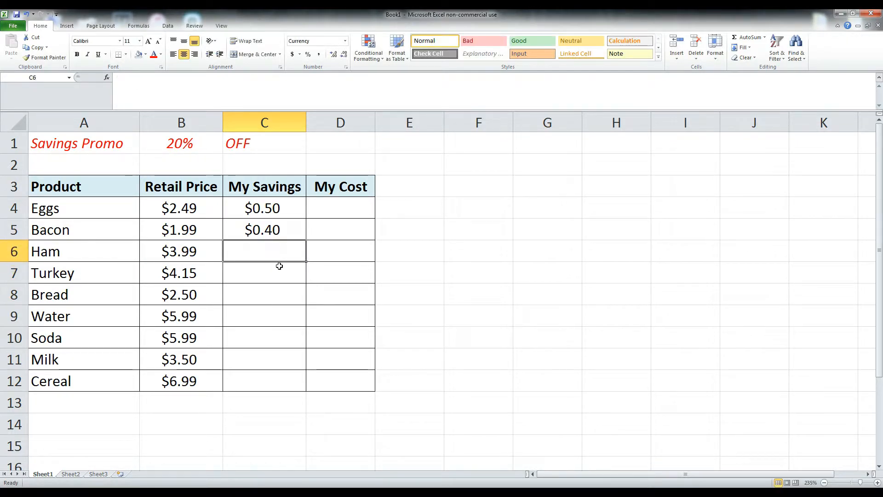
- Make Bacon's savings formula reference the promo cell absolutely, reading =B5*$B$1
left_click(264, 229)
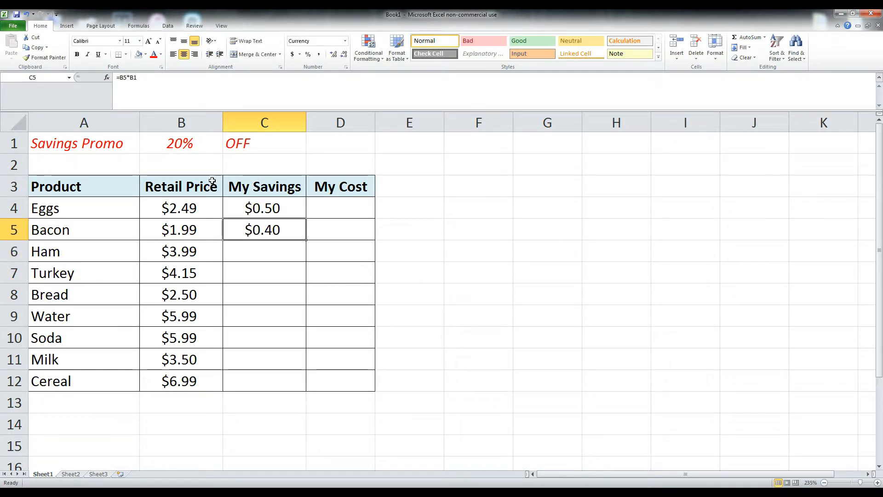
double_click(264, 229)
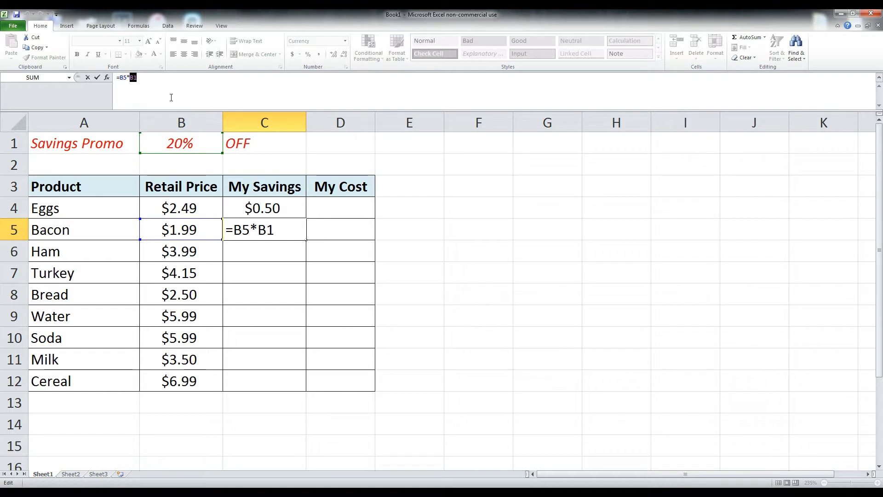
key("f4")
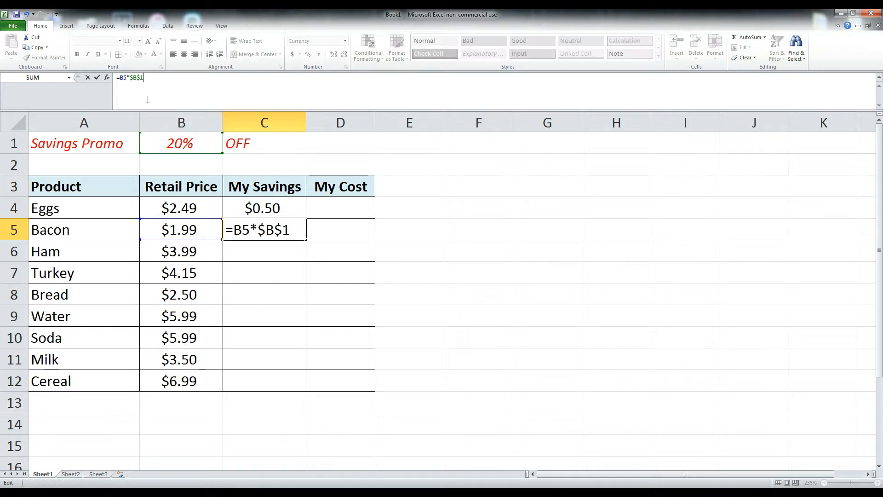
mouse_move(157, 92)
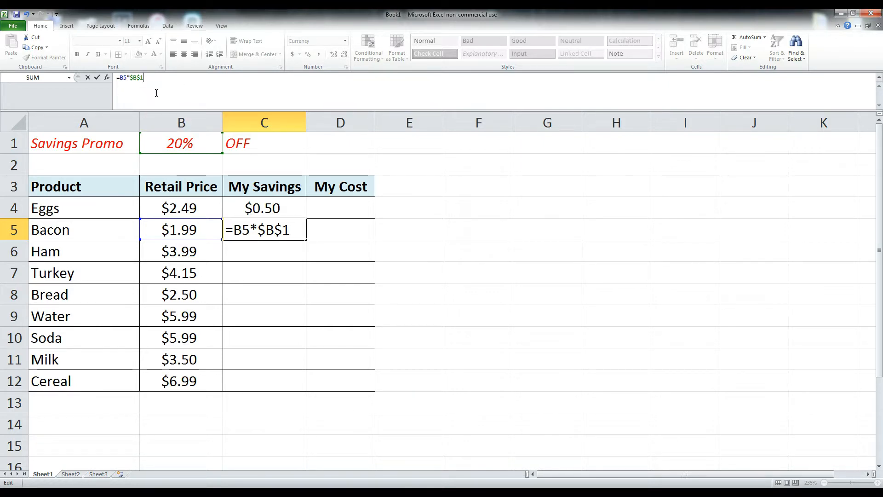
mouse_move(176, 251)
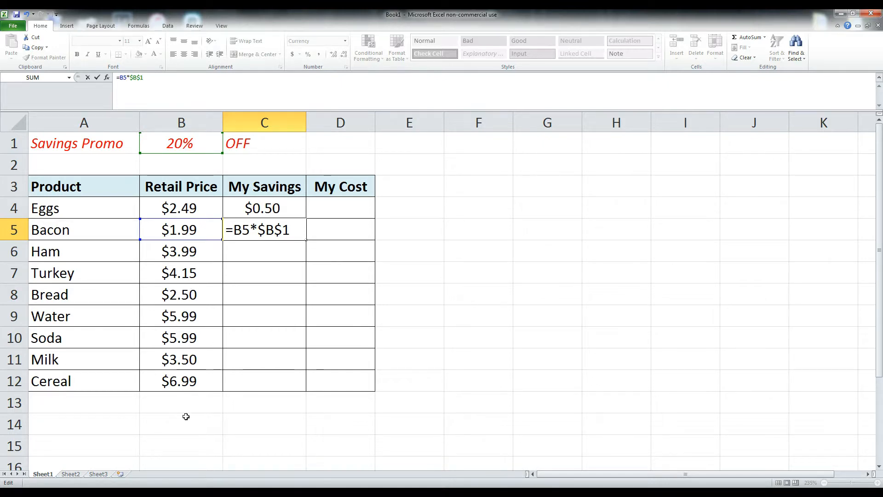
mouse_move(181, 84)
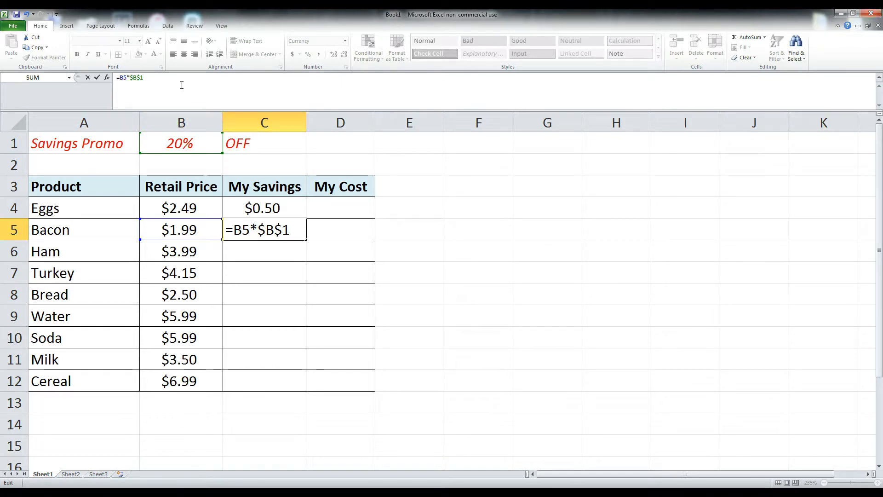
key("Return")
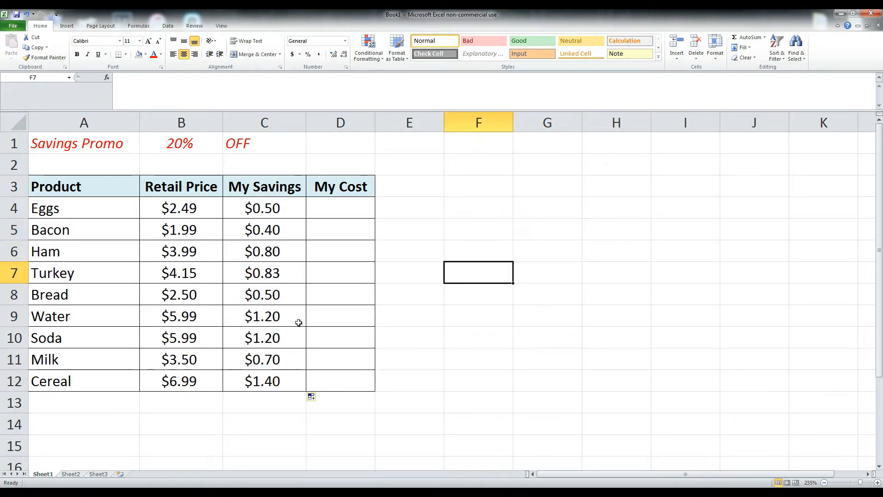
left_click(478, 338)
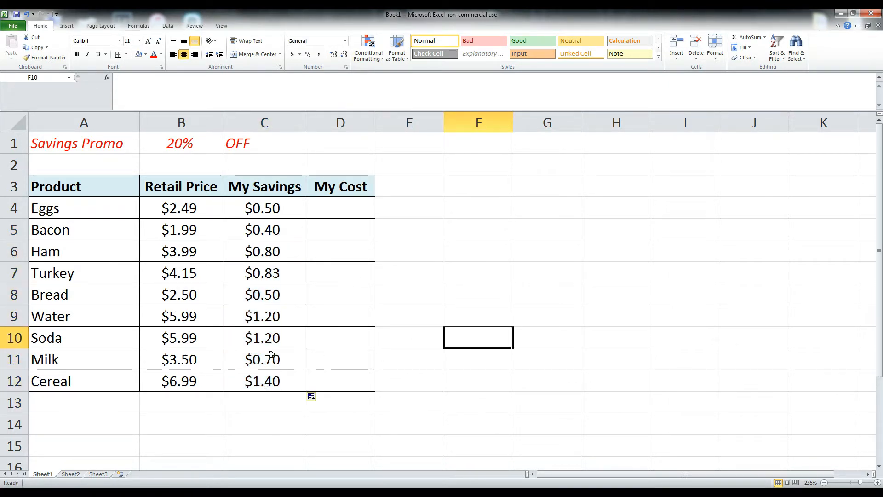
left_click(264, 381)
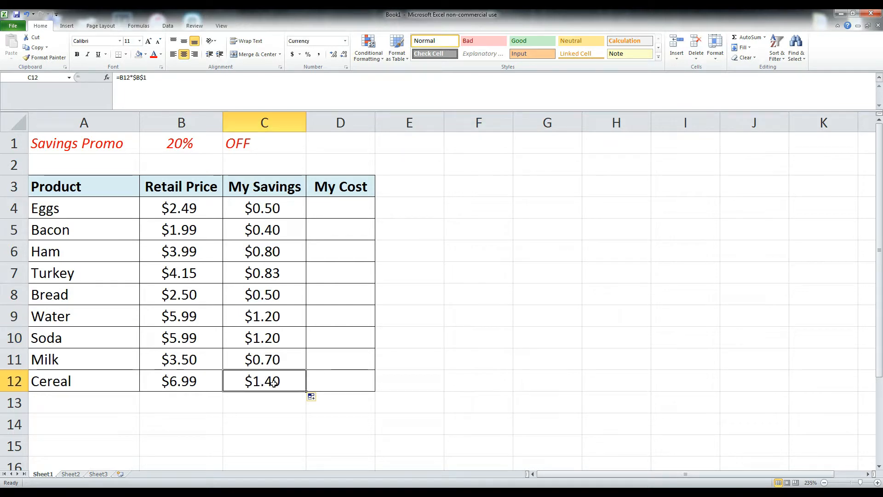
double_click(264, 381)
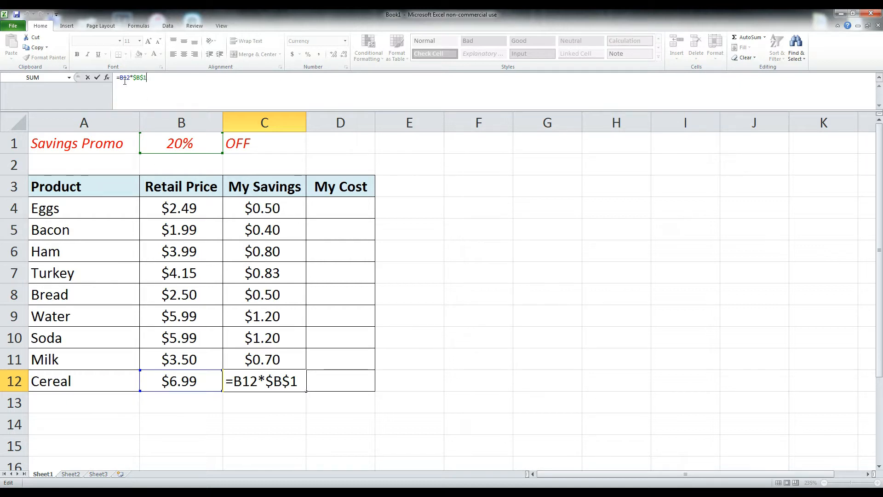
mouse_move(213, 403)
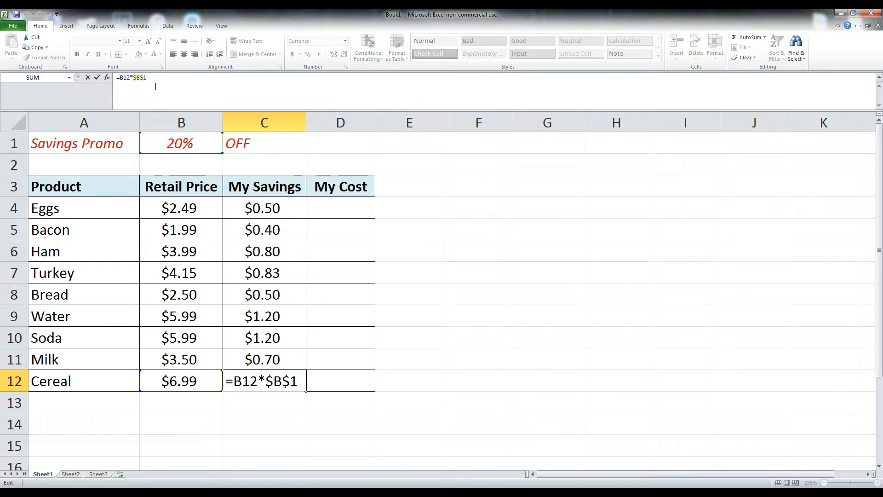
mouse_move(333, 270)
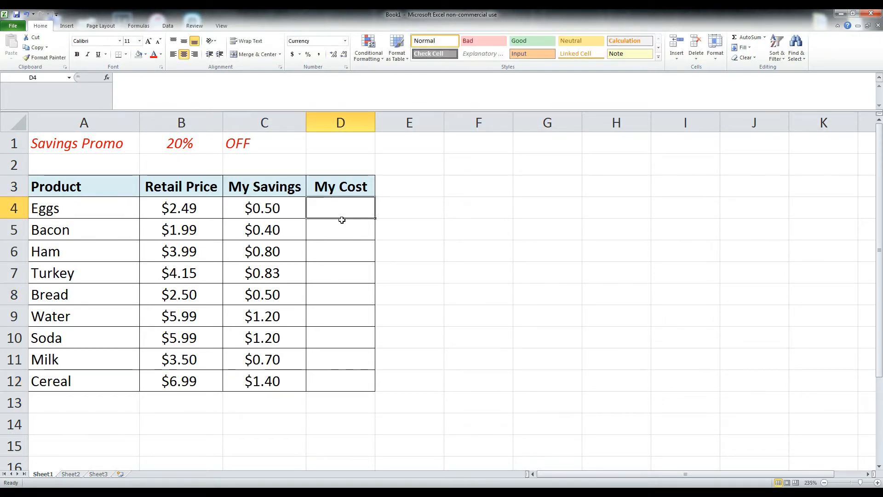
- Enter Eggs' My Cost as =B4-C4, giving $1.99, and reopen it to check
type("=")
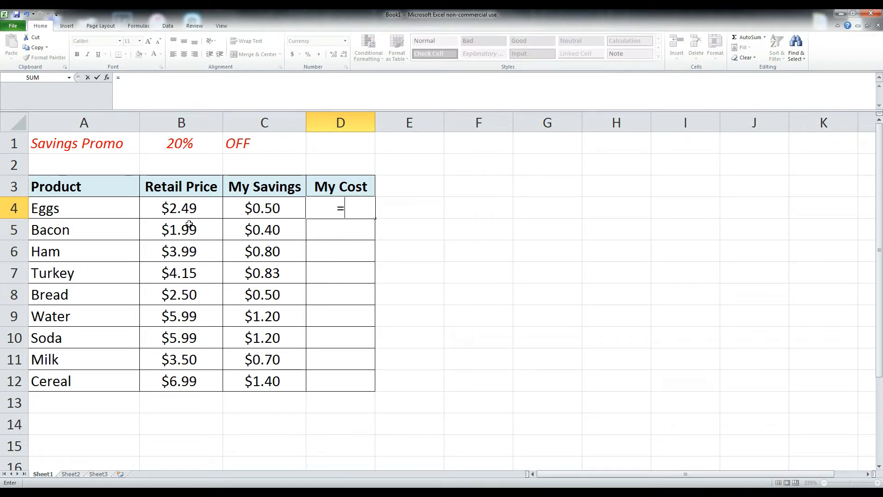
type("B4-")
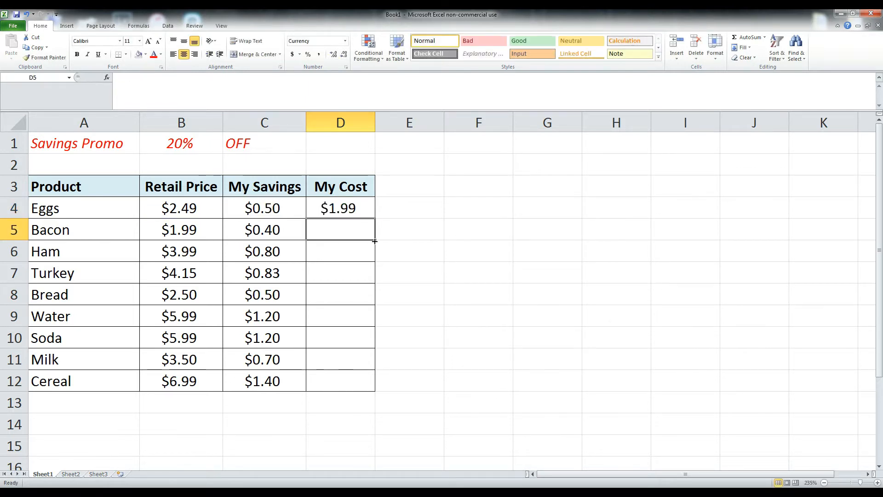
left_click(340, 208)
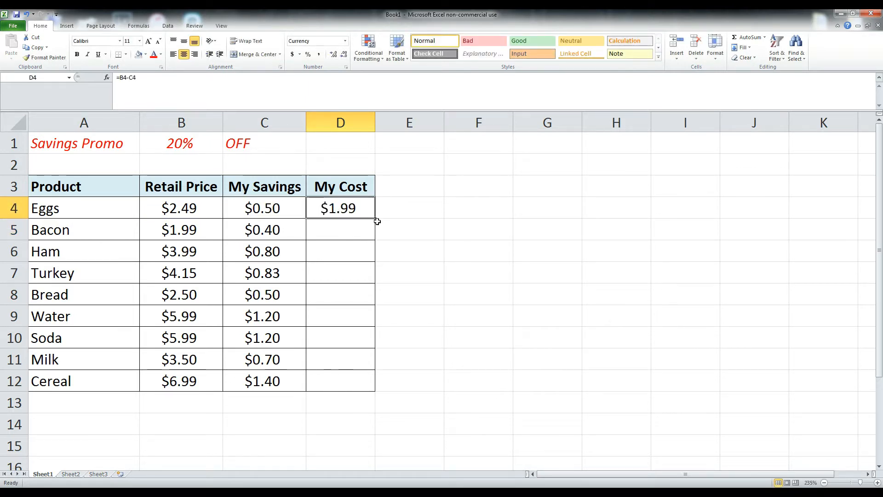
double_click(339, 208)
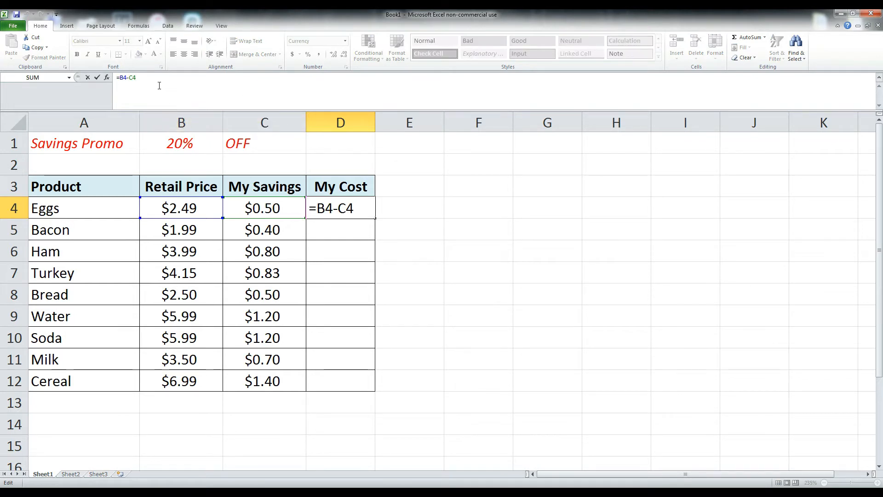
mouse_move(264, 208)
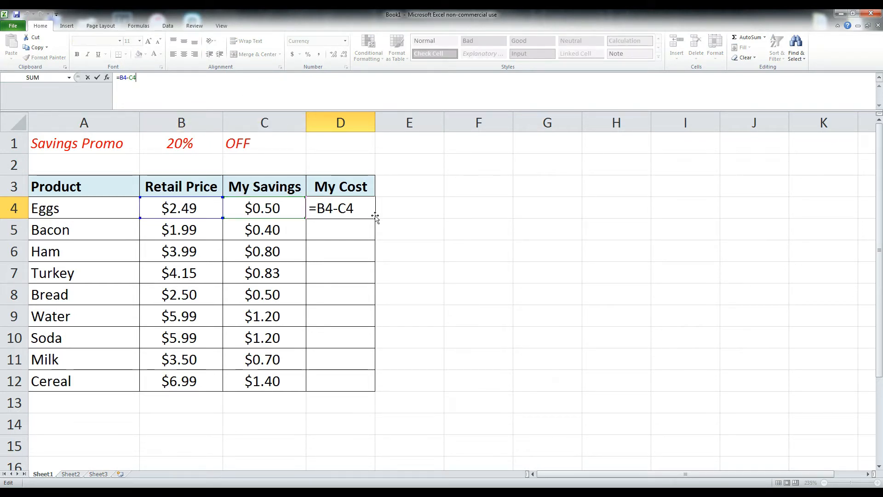
mouse_move(376, 232)
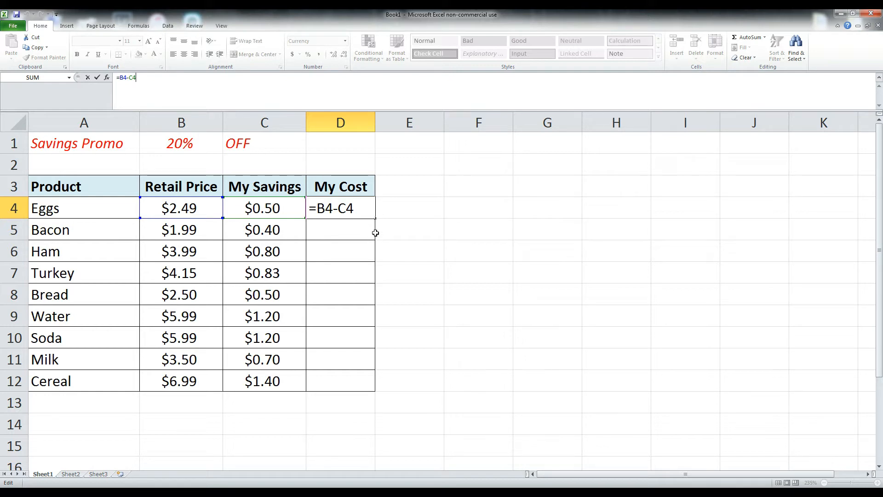
mouse_move(181, 208)
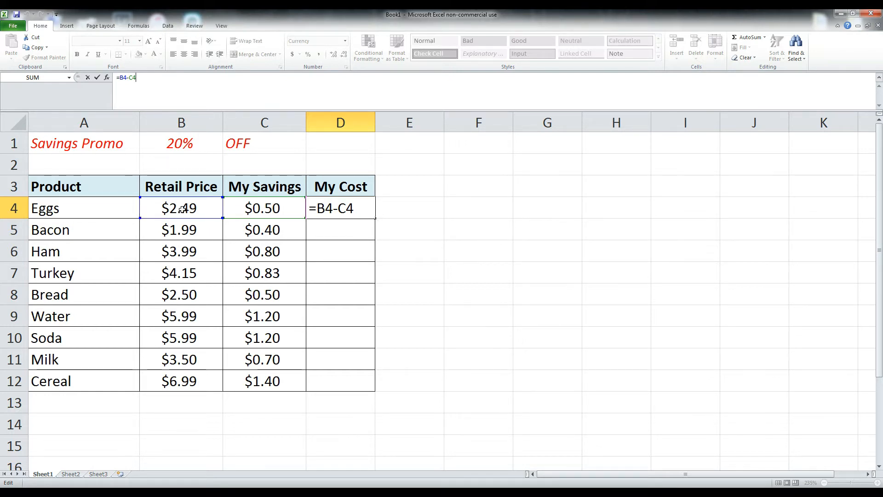
mouse_move(236, 219)
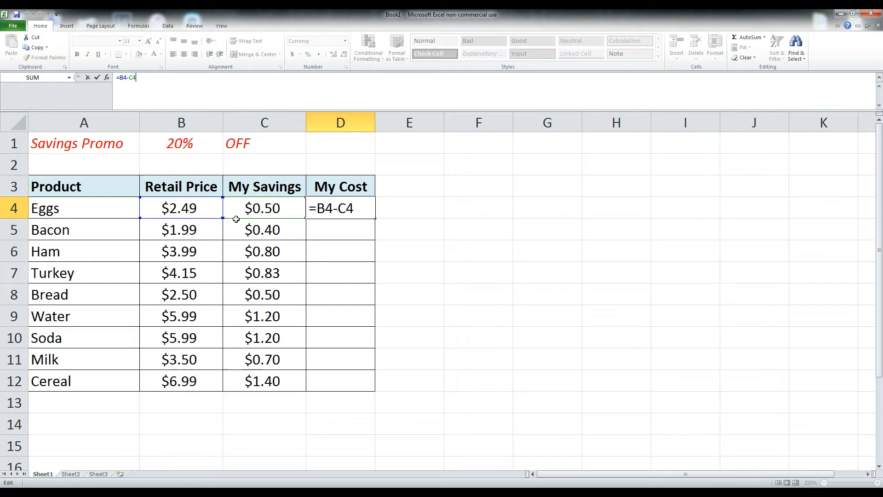
mouse_move(376, 221)
type("=B5-C5")
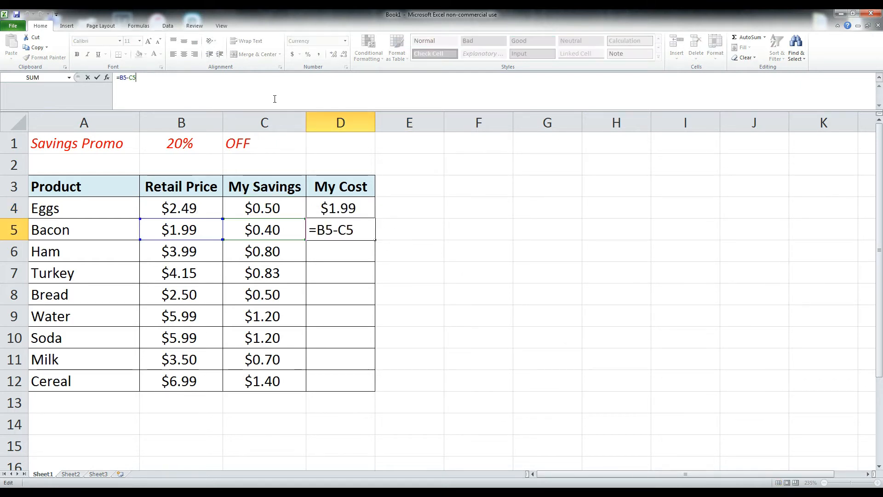
mouse_move(270, 256)
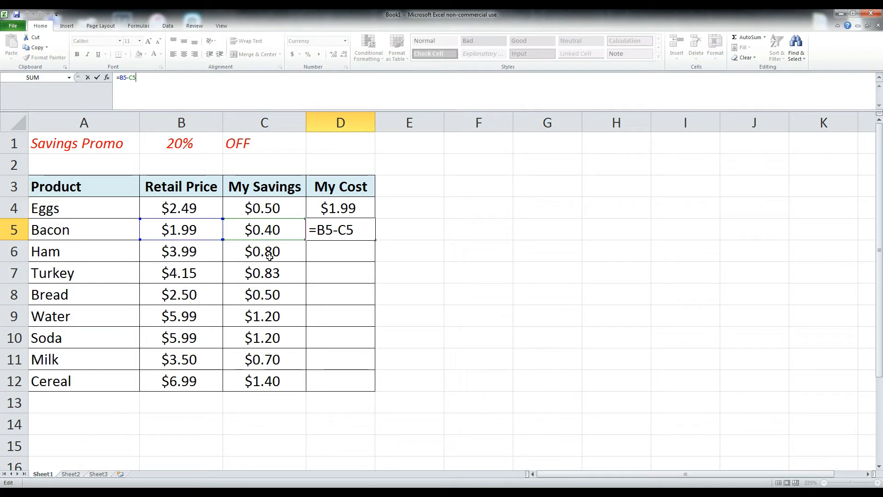
mouse_move(219, 231)
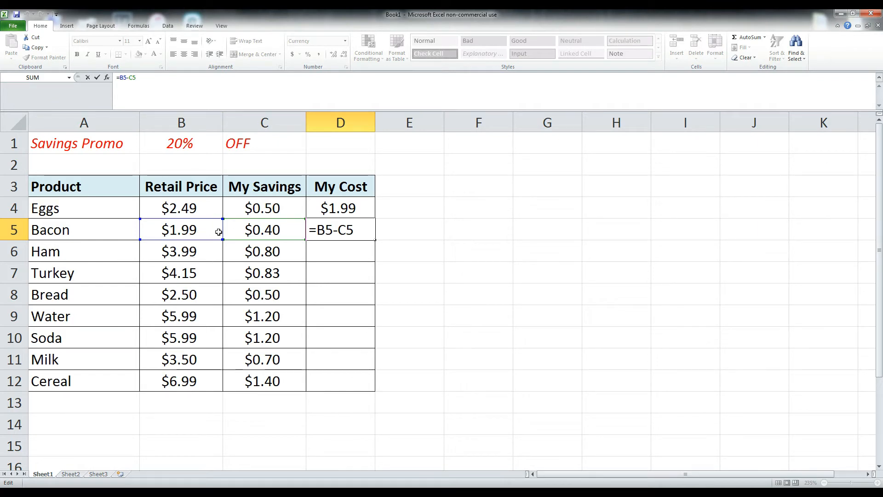
mouse_move(316, 395)
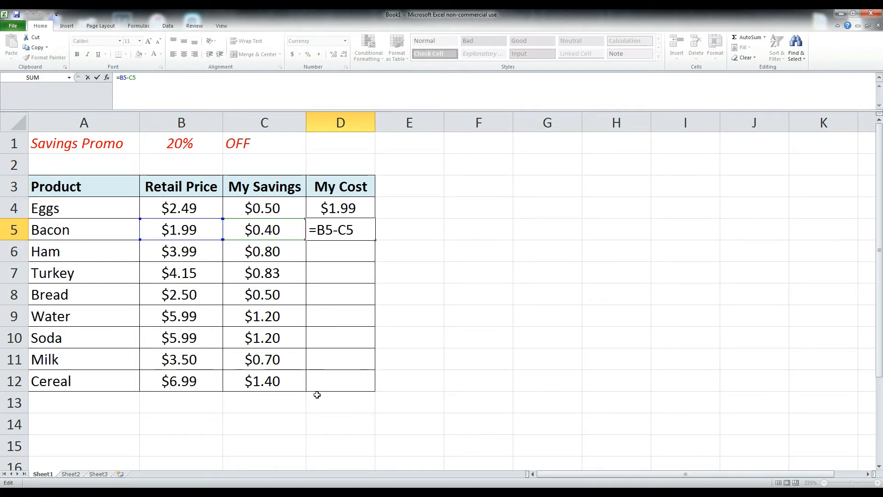
mouse_move(405, 246)
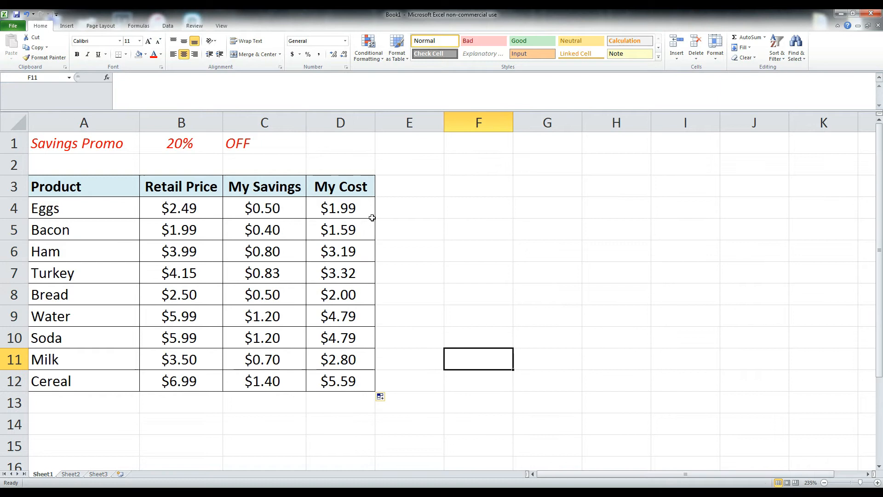
- Leave the filled My Cost column and move to cell D14 for the total
left_click(410, 338)
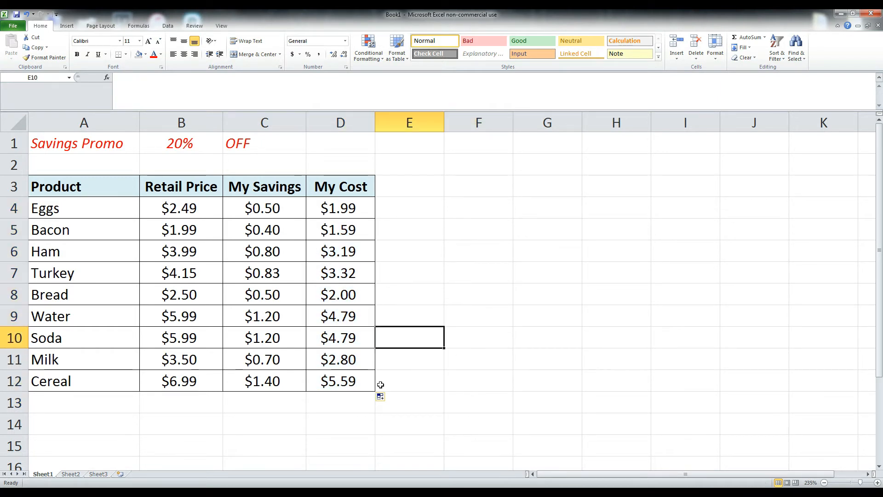
left_click(339, 423)
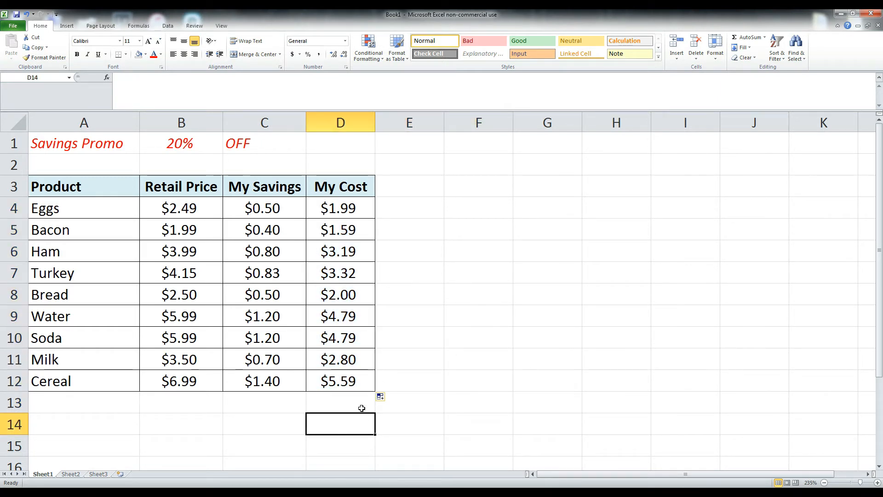
mouse_move(420, 436)
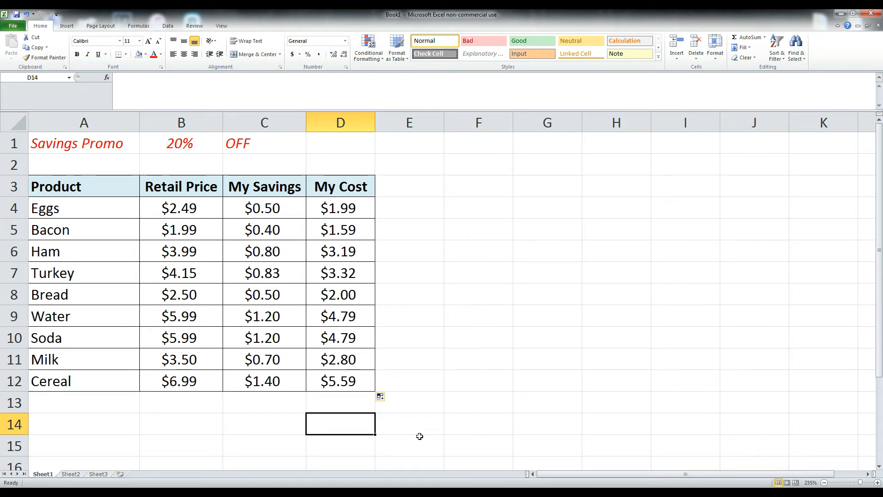
- Add a TOTAL row summing My Cost with =SUM(D4:D12), showing $30.07
type("=D4+D5+D6")
left_click(265, 423)
type("TOTAL")
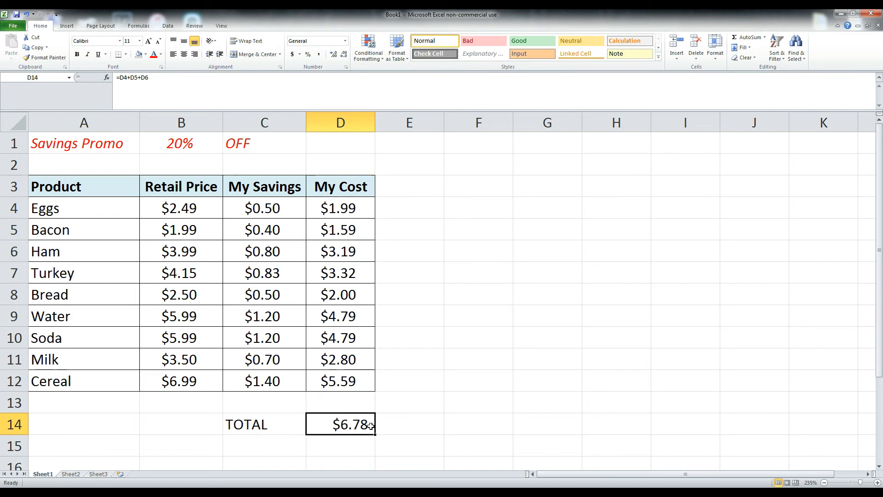
type("=")
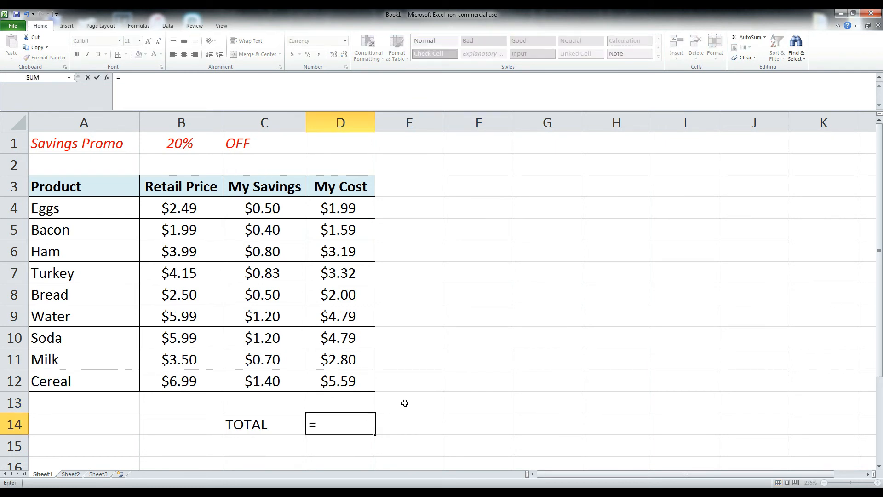
type("SUM(D4:D12")
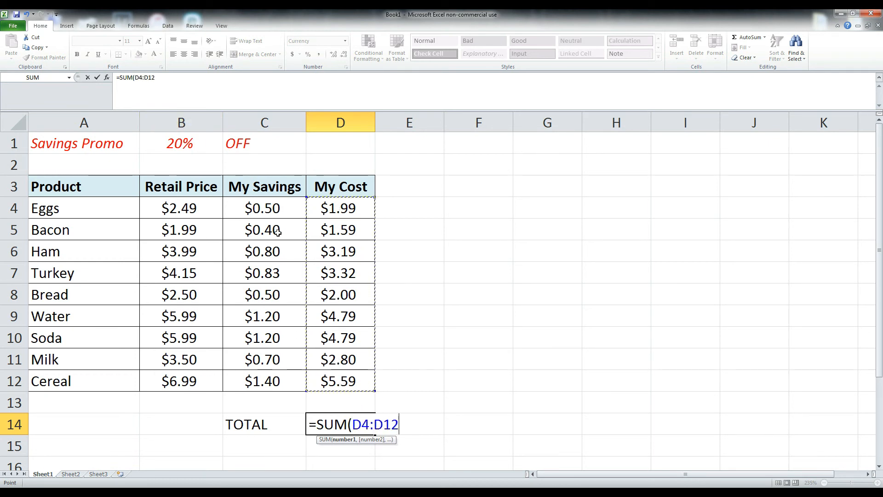
mouse_move(360, 376)
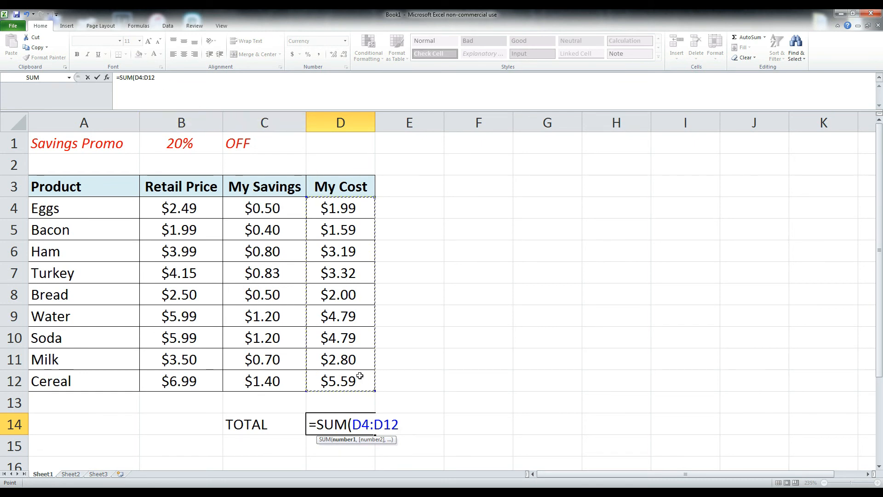
mouse_move(426, 442)
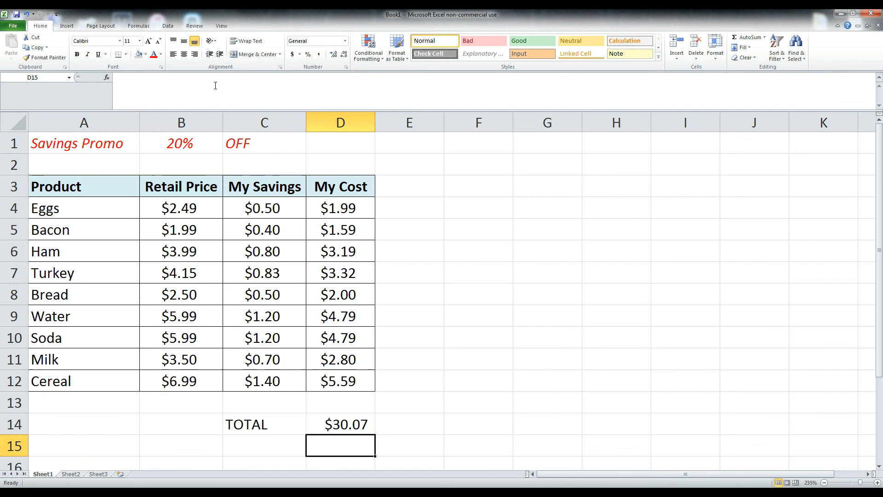
left_click(408, 423)
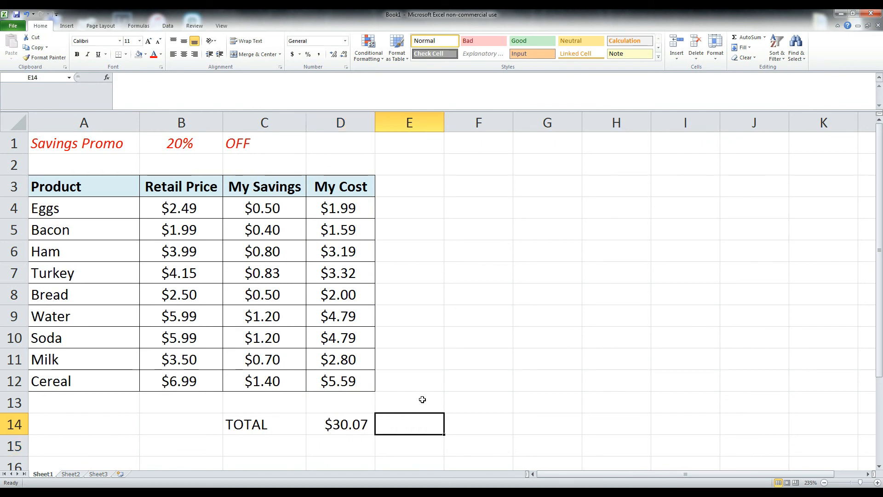